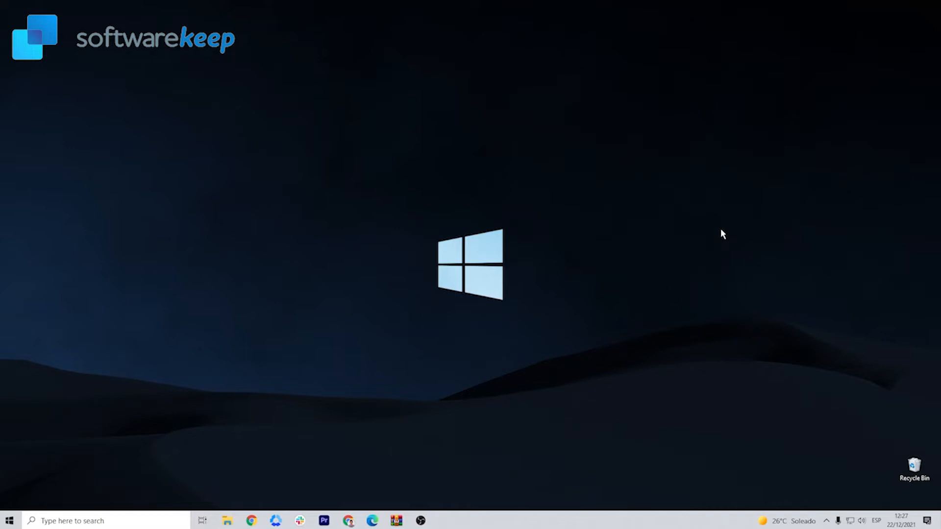
mouse_move(740, 214)
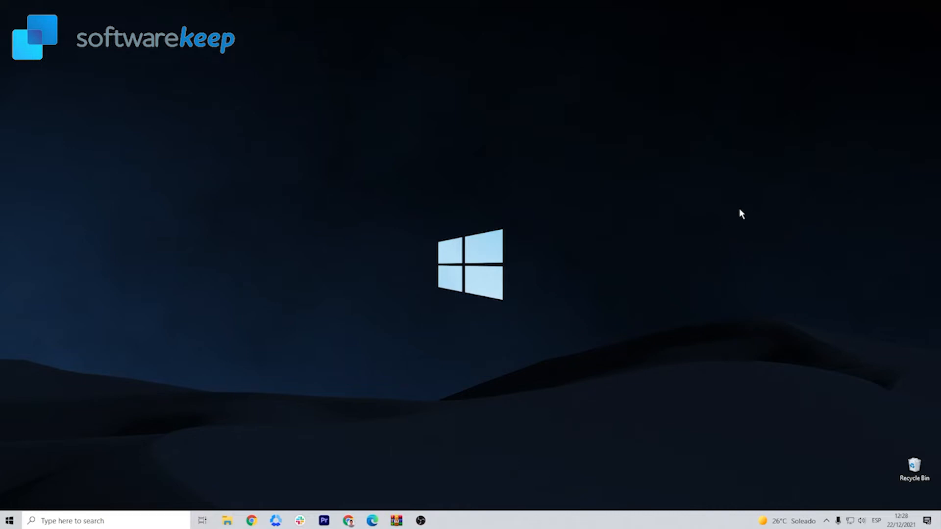
- Launch the Settings app from a Start menu search for 'settings'
left_click(9, 520)
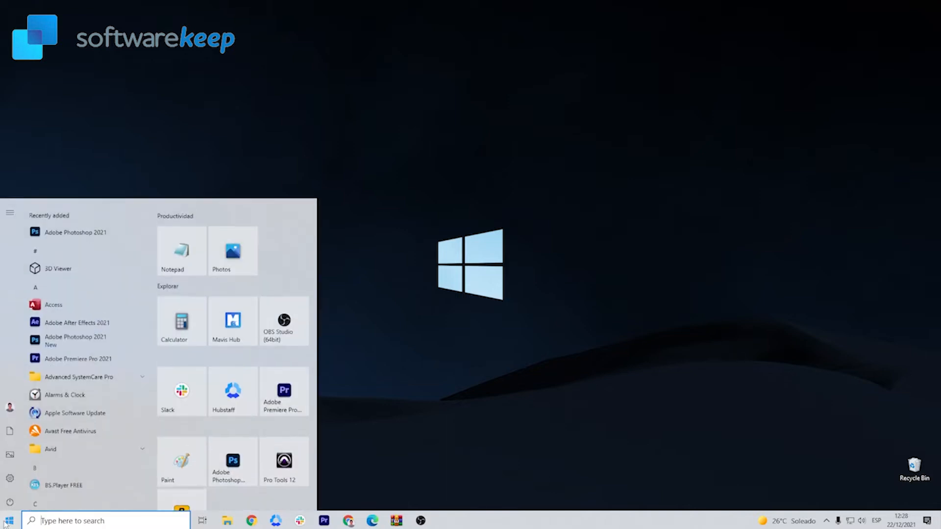
type("steam")
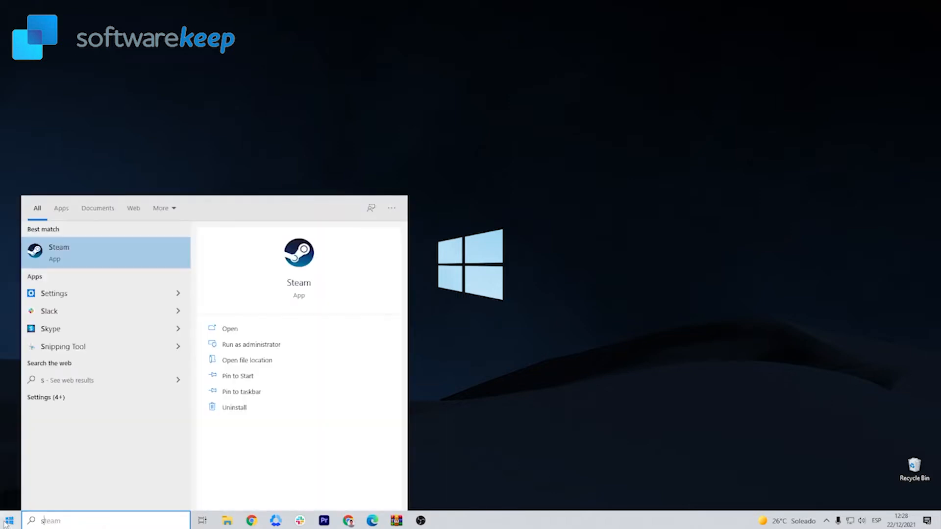
type("settings")
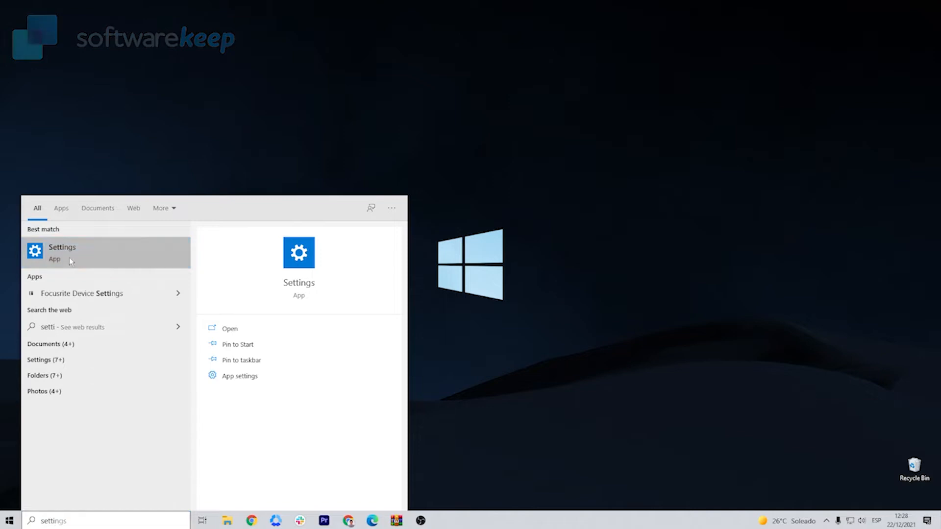
left_click(62, 252)
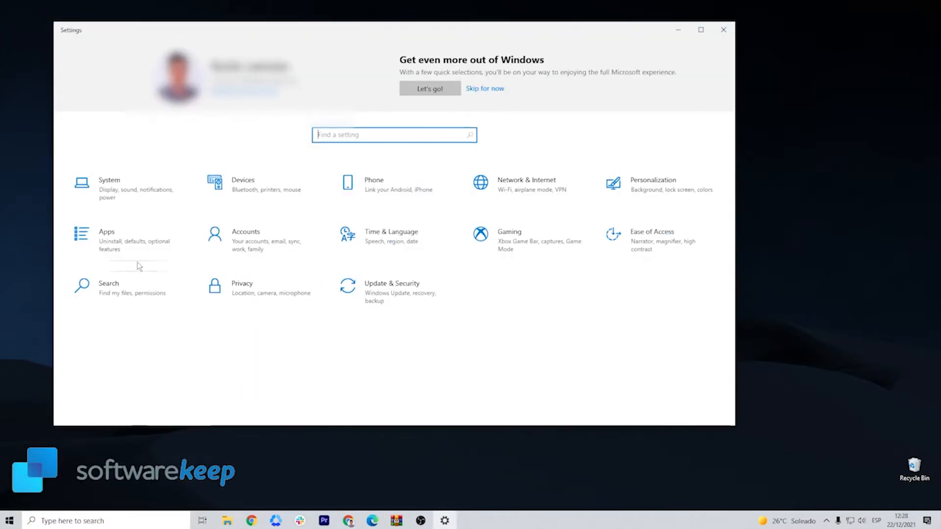
- In Apps & features, find Microsoft Edge by searching 'edge' and start its repair via Modify
left_click(105, 240)
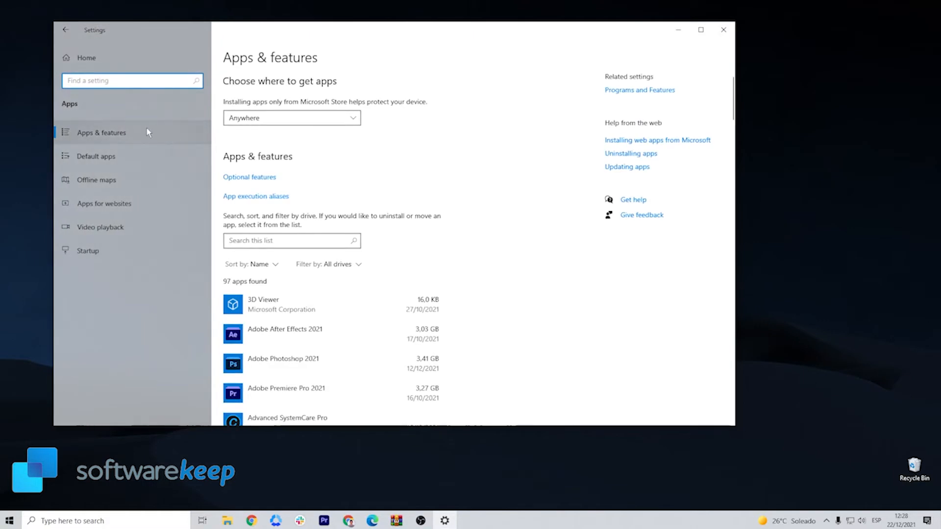
type("e")
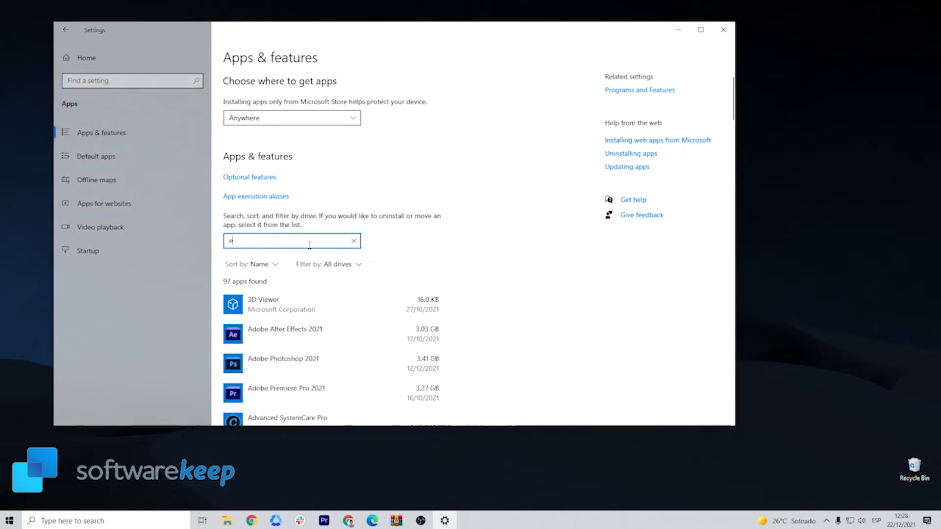
type("dge")
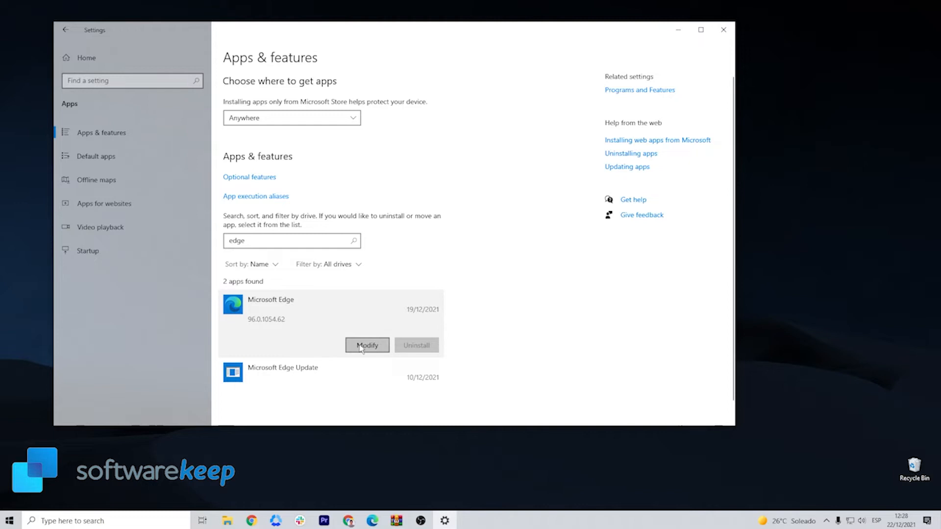
left_click(366, 345)
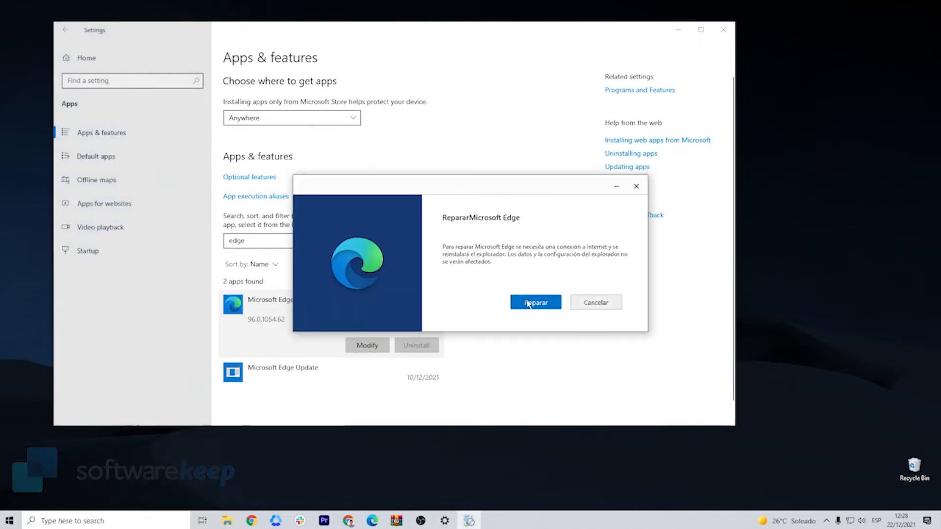
left_click(534, 302)
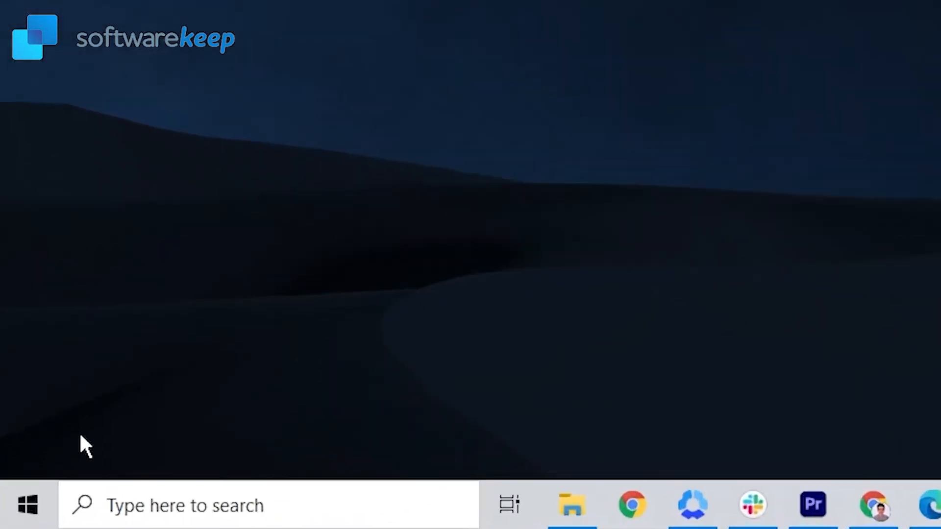
- Launch Avast Free Antivirus from the Start menu app list
left_click(28, 505)
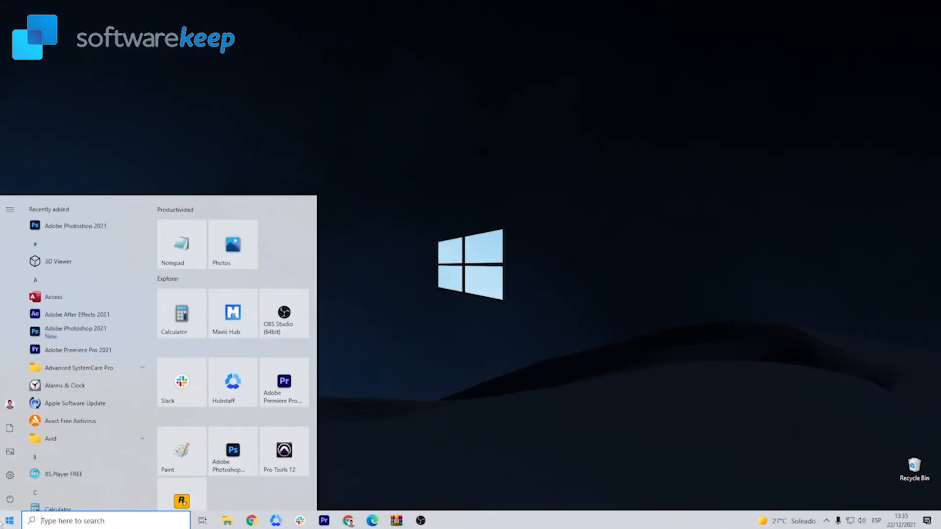
mouse_move(82, 421)
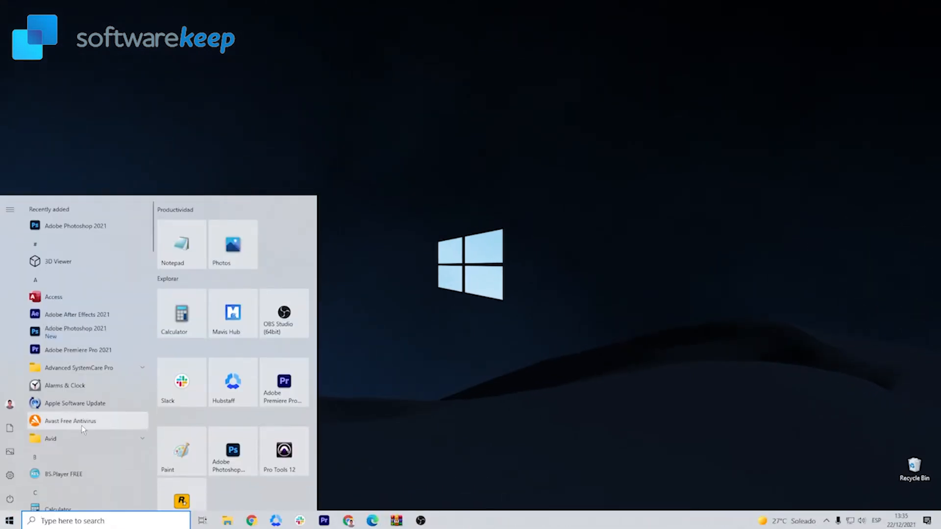
left_click(69, 421)
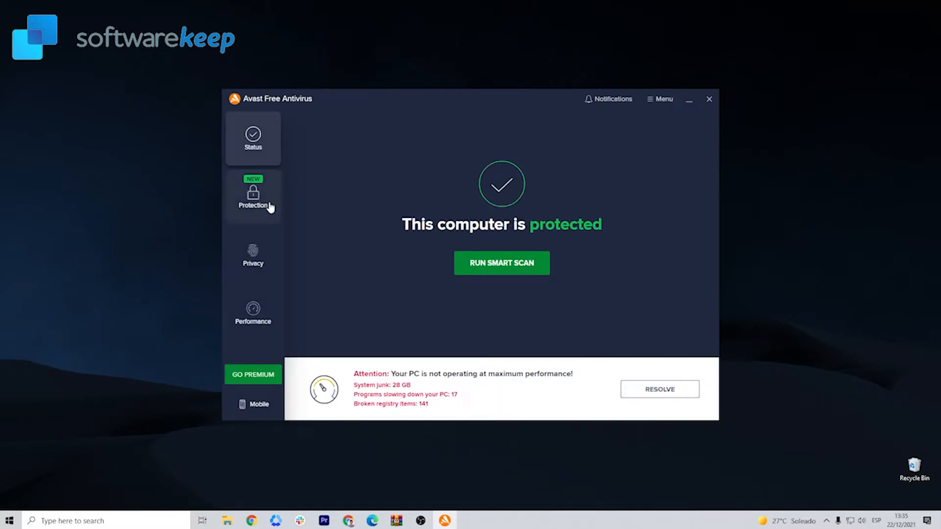
- Start a Full Virus Scan of the whole PC from Protection > Virus Scans
left_click(253, 196)
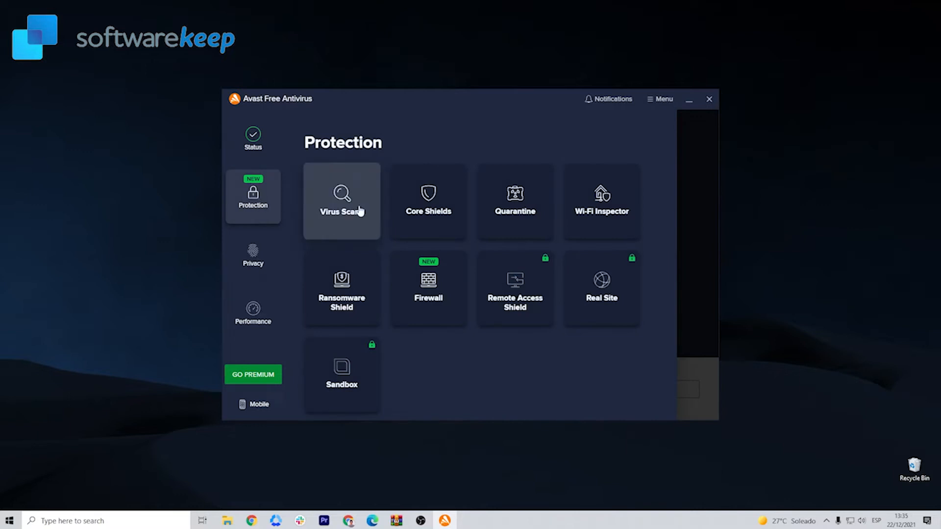
left_click(341, 201)
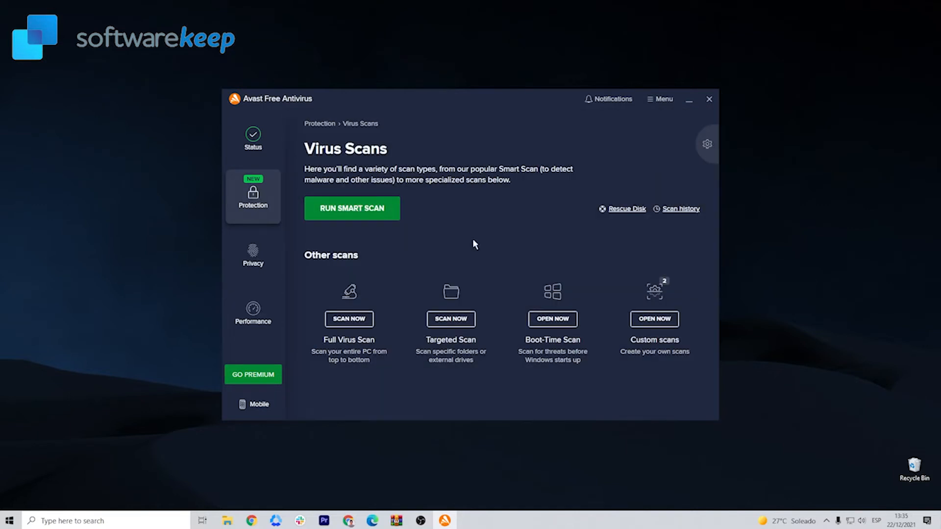
mouse_move(354, 324)
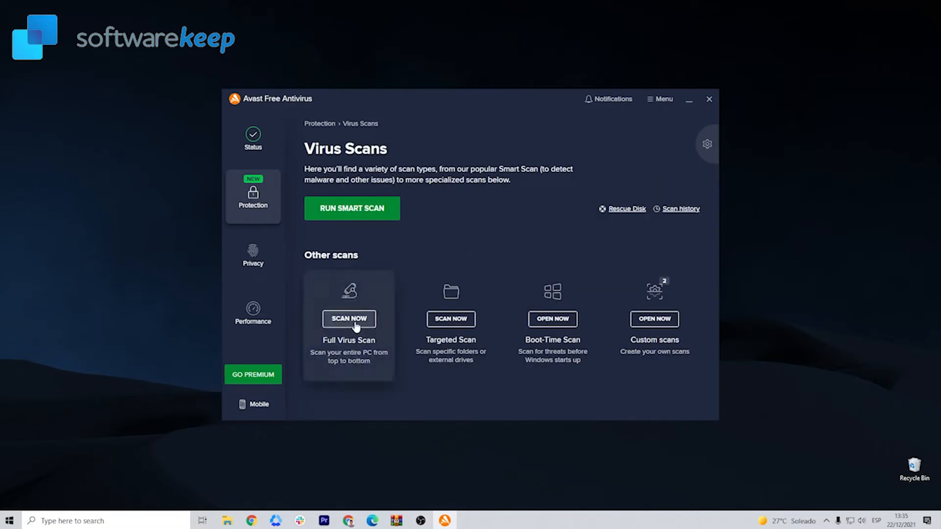
left_click(348, 319)
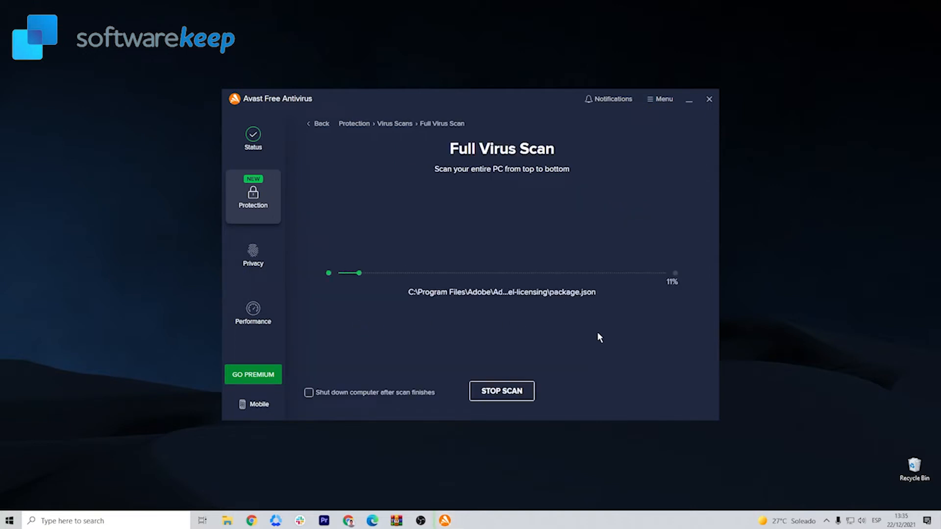
mouse_move(571, 360)
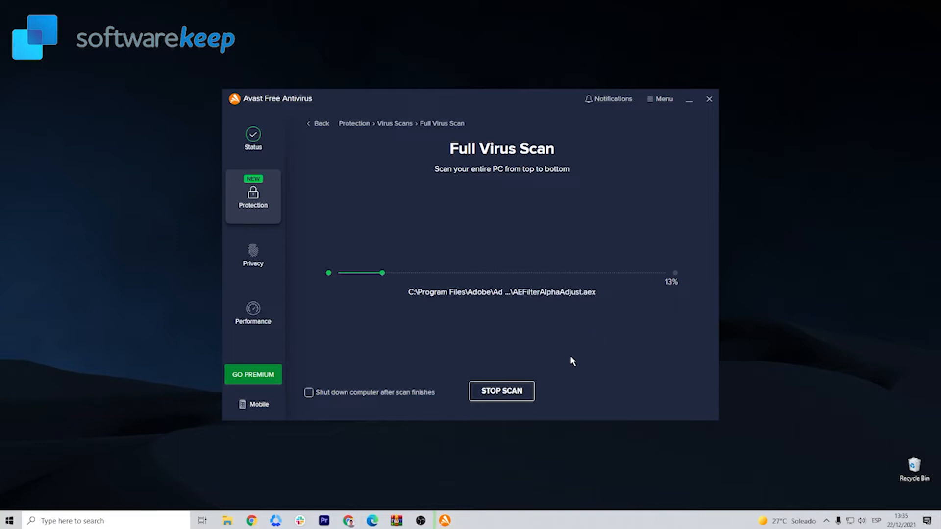
mouse_move(406, 458)
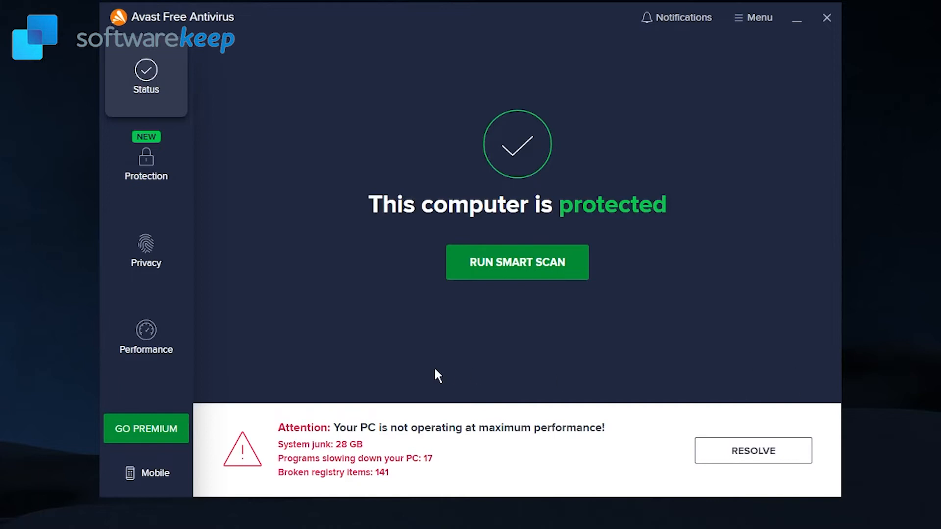
left_click(826, 18)
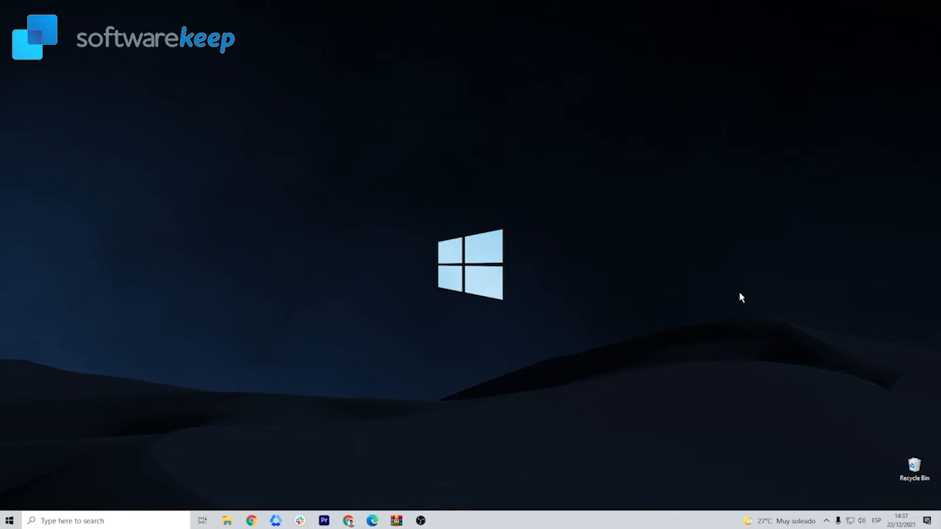
mouse_move(723, 343)
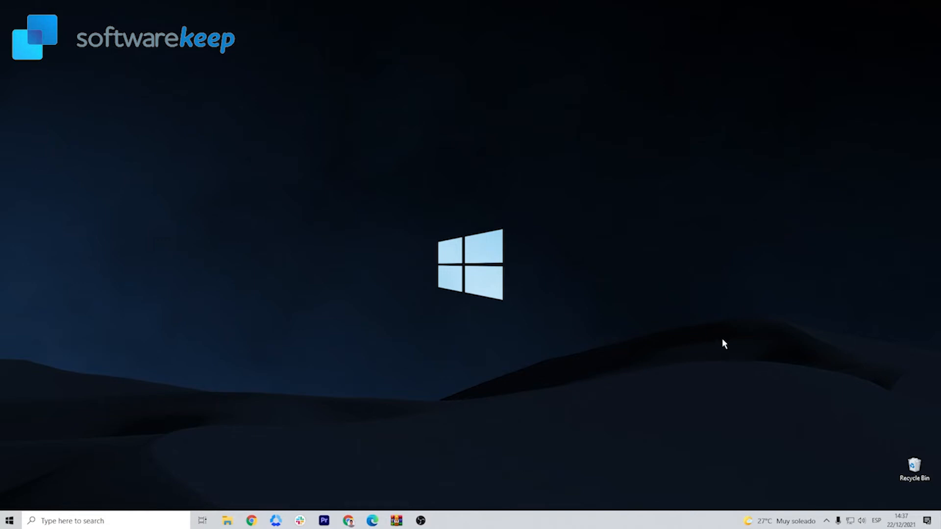
mouse_move(804, 373)
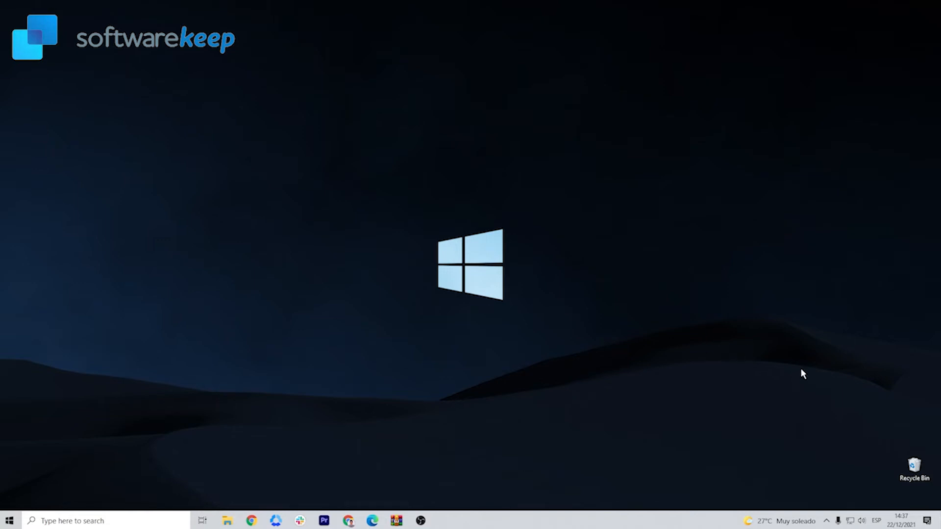
mouse_move(808, 409)
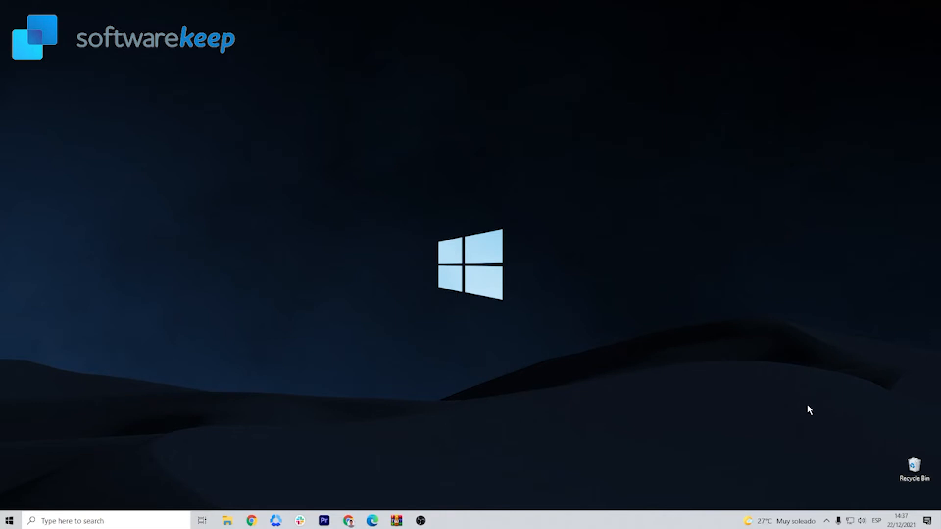
- Show the Avast tray icon's shields control options for disabling protection
left_click(827, 521)
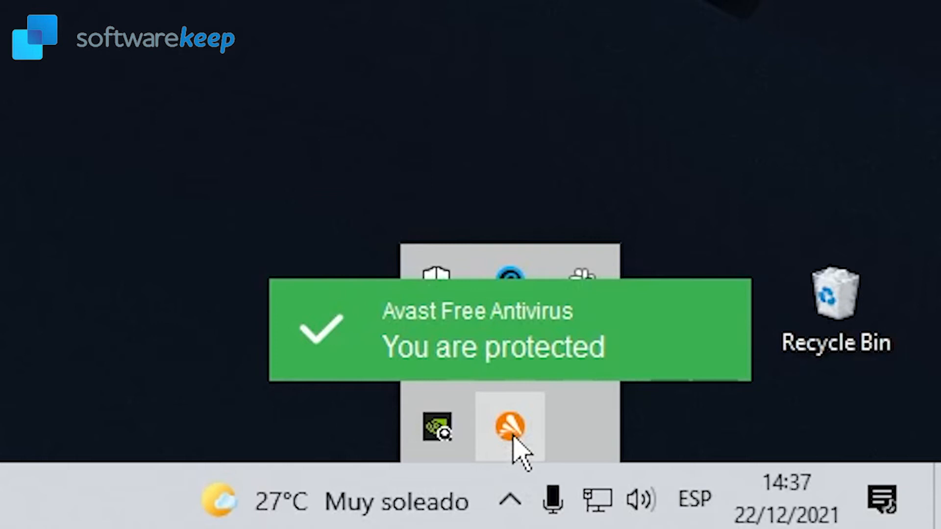
right_click(510, 427)
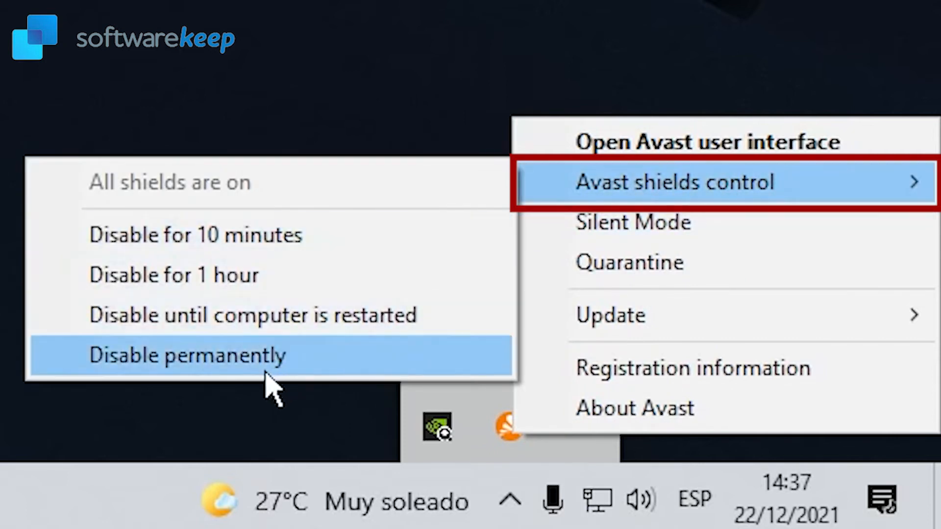
mouse_move(294, 276)
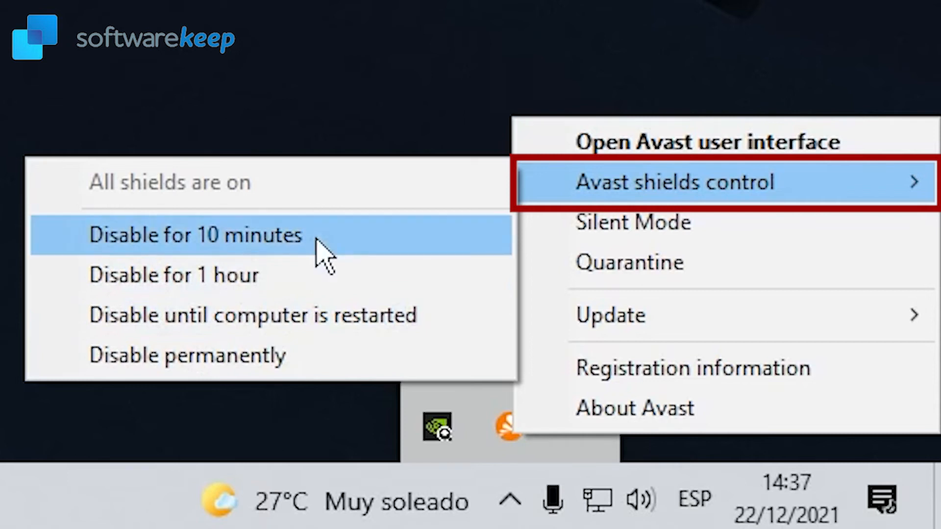
mouse_move(186, 355)
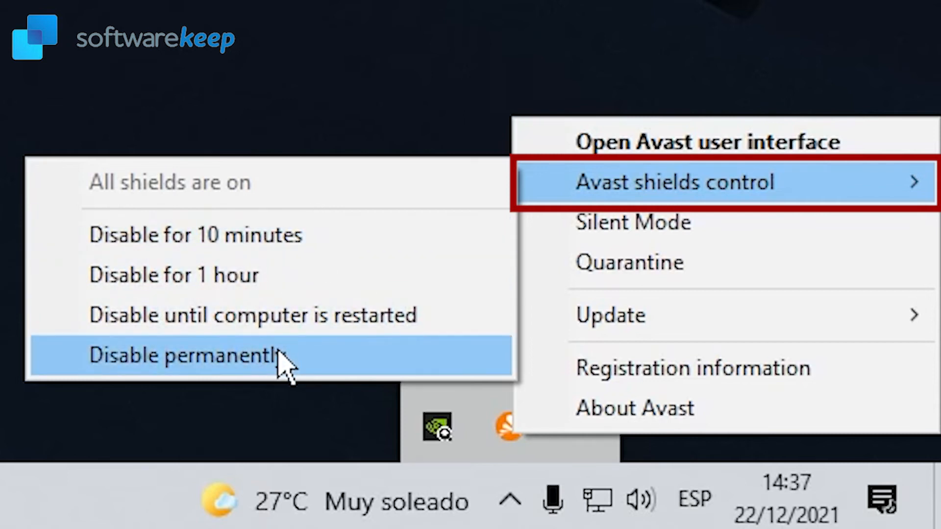
mouse_move(234, 390)
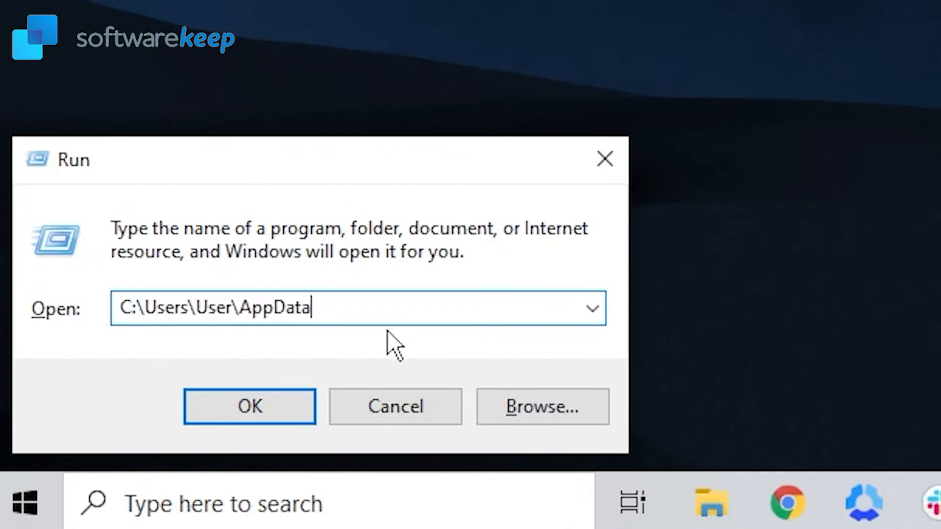
- Run C:\Users\User\AppData to open the AppData folder in File Explorer
triple_click(240, 306)
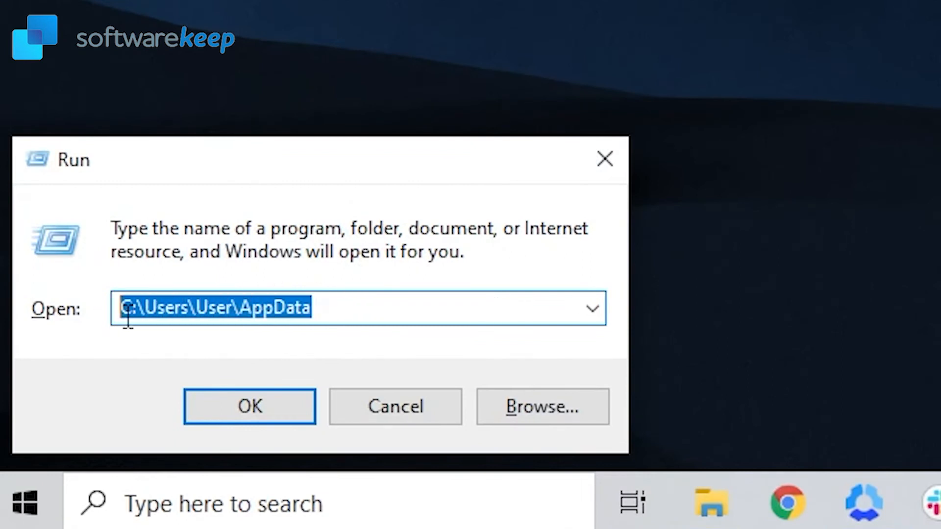
left_click(249, 406)
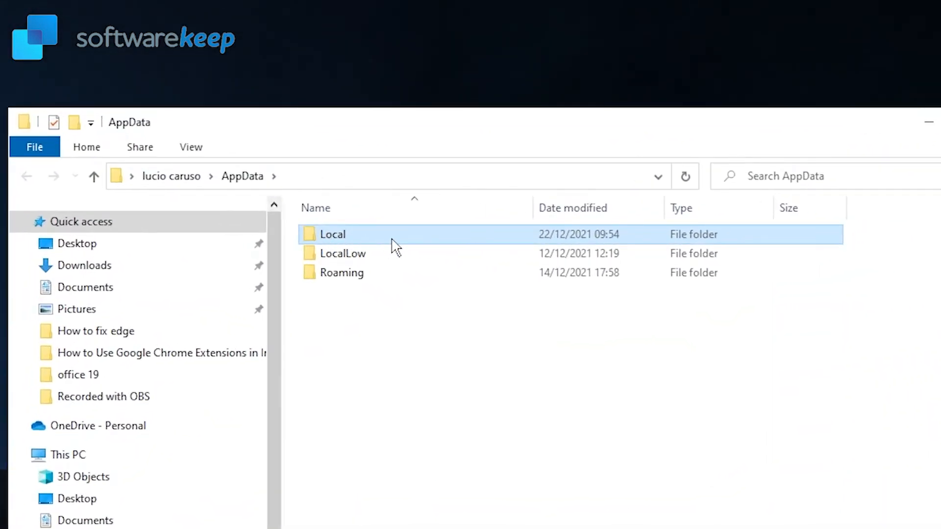
- Inside Local\Packages, delete the selected Microsoft Edge package folders
double_click(332, 234)
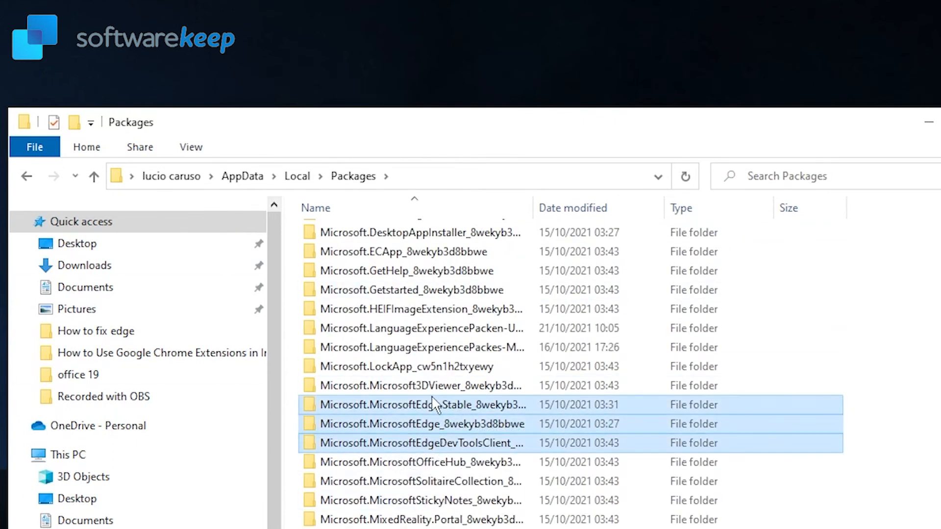
right_click(420, 405)
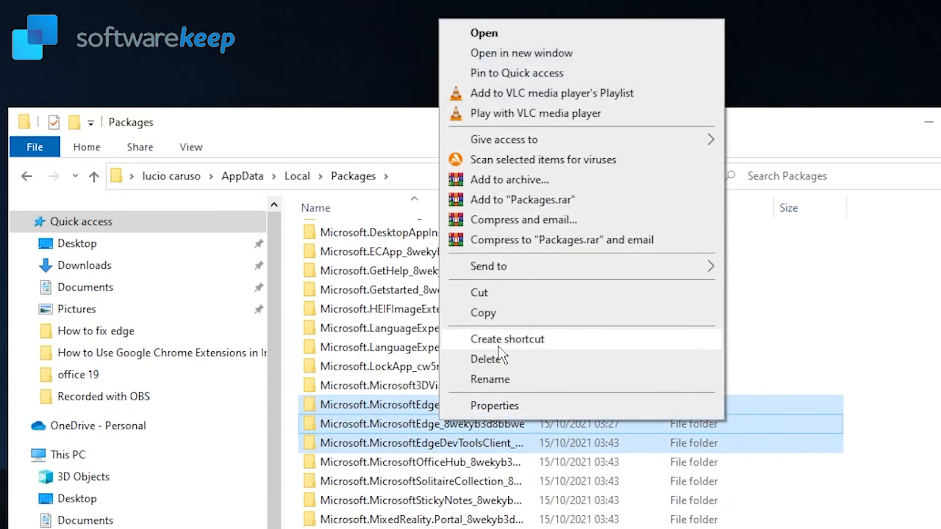
left_click(489, 359)
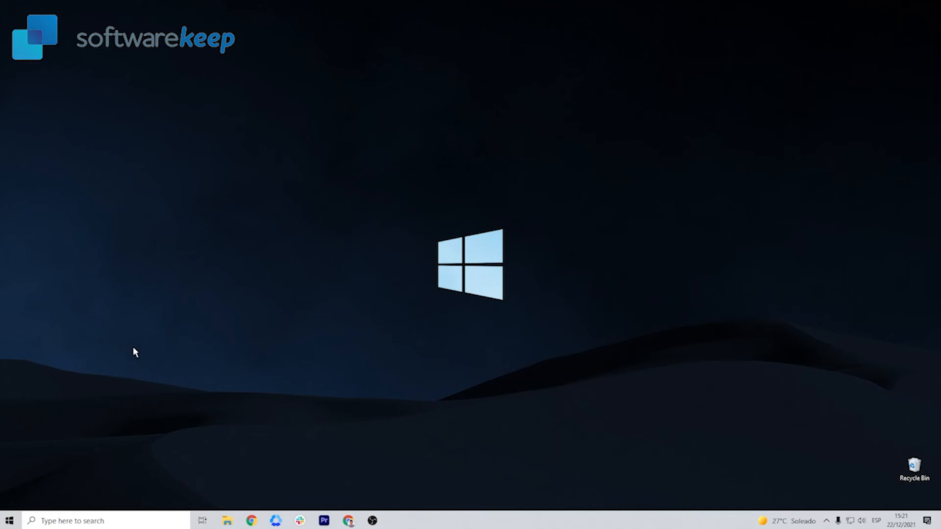
- In Update & Security, install the pending update and retry after the error
left_click(394, 521)
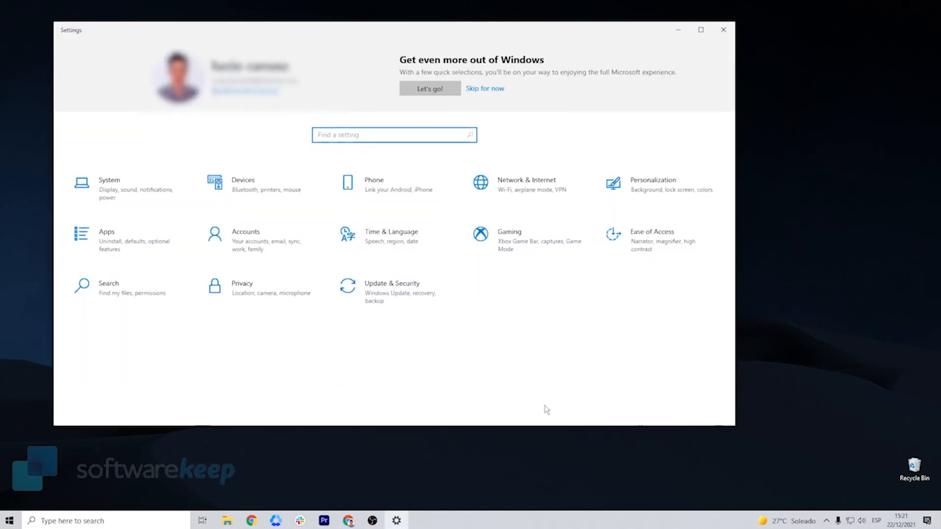
mouse_move(394, 292)
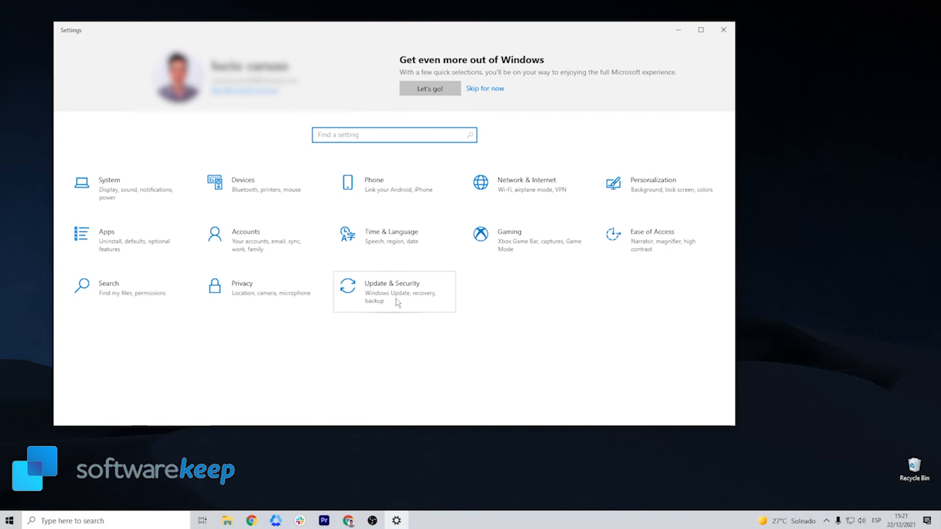
left_click(394, 292)
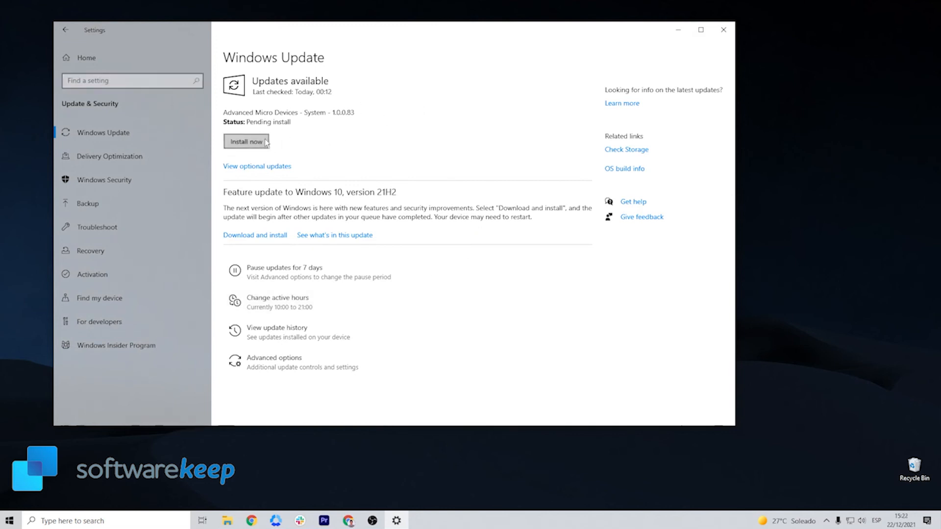
left_click(245, 141)
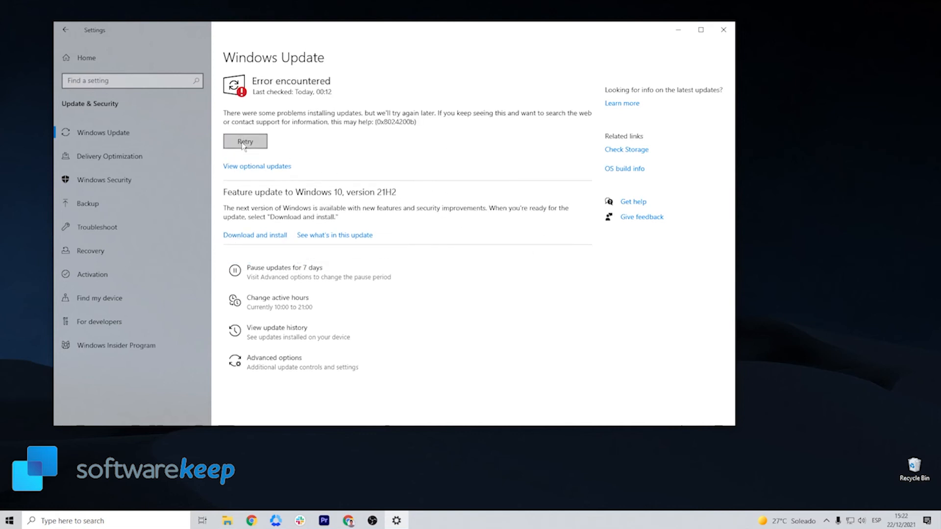
left_click(245, 141)
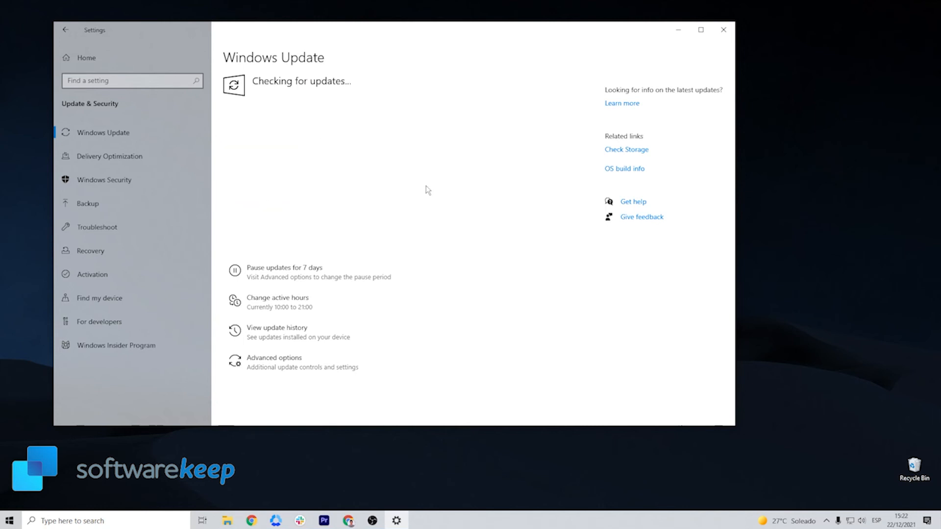